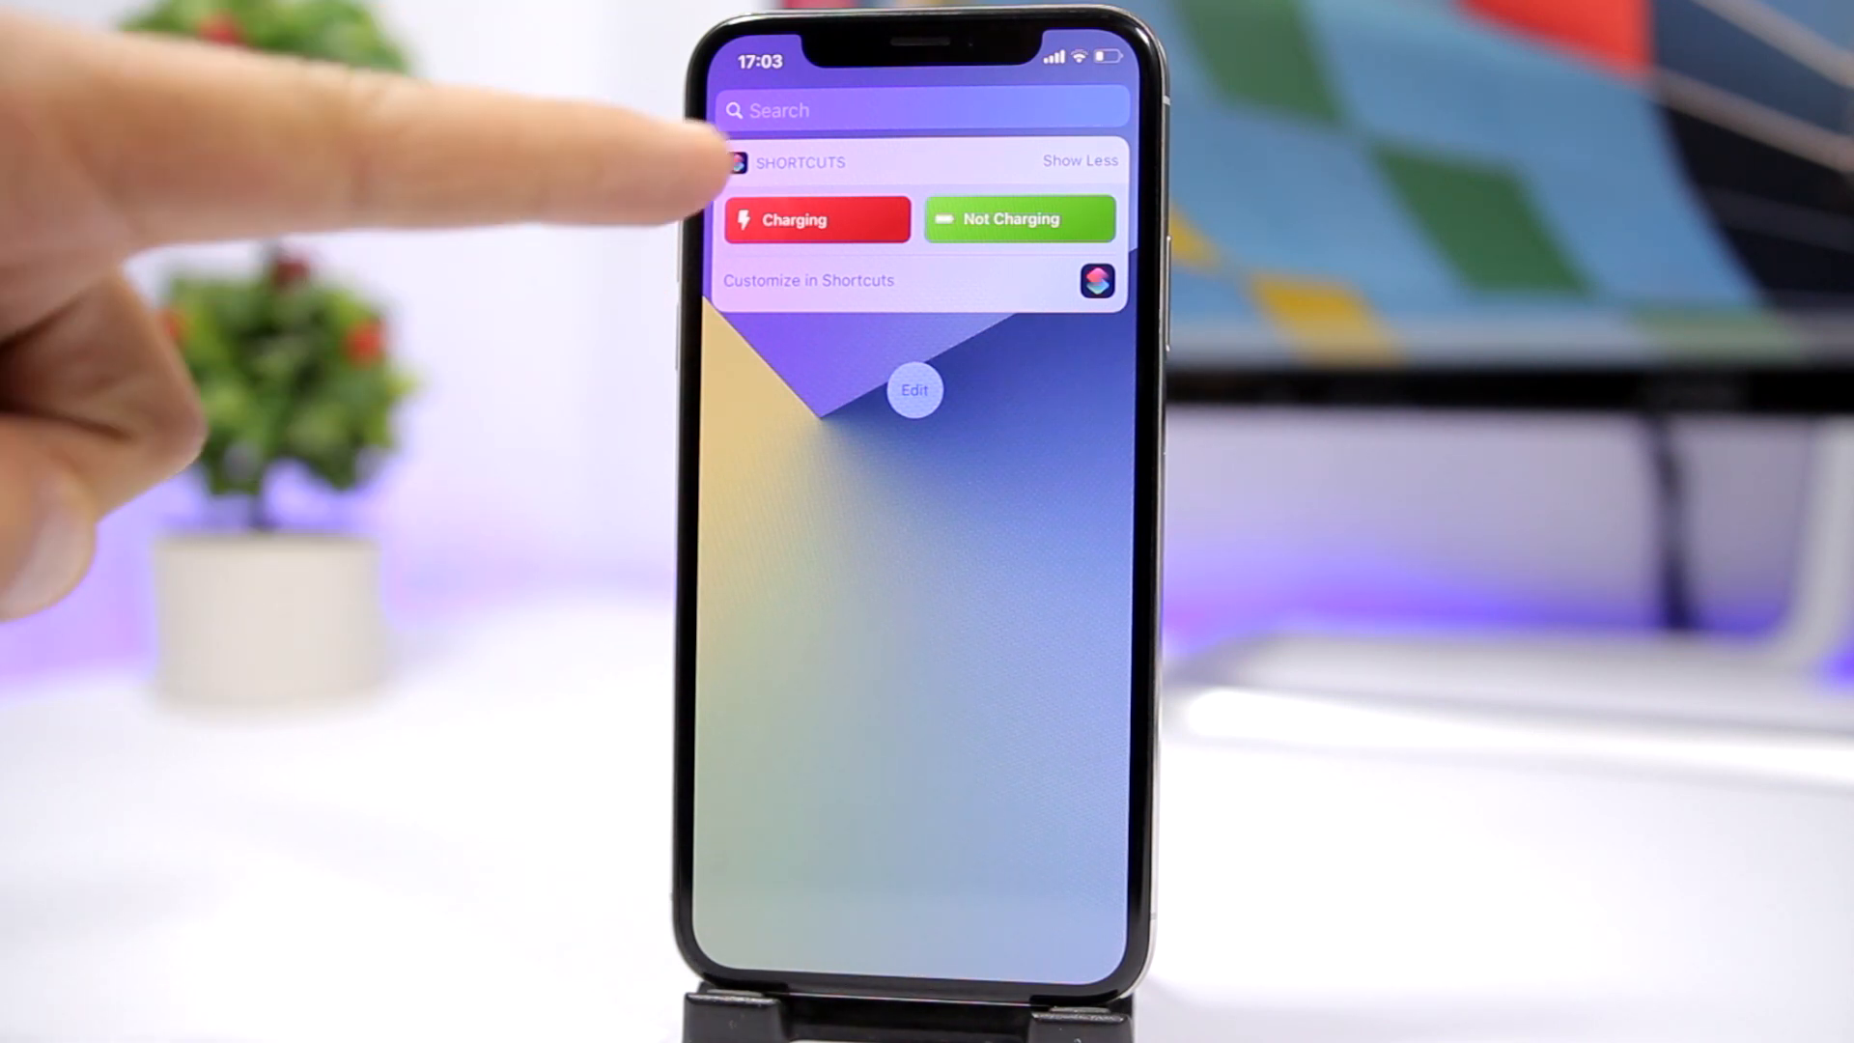
mouse_move(710, 165)
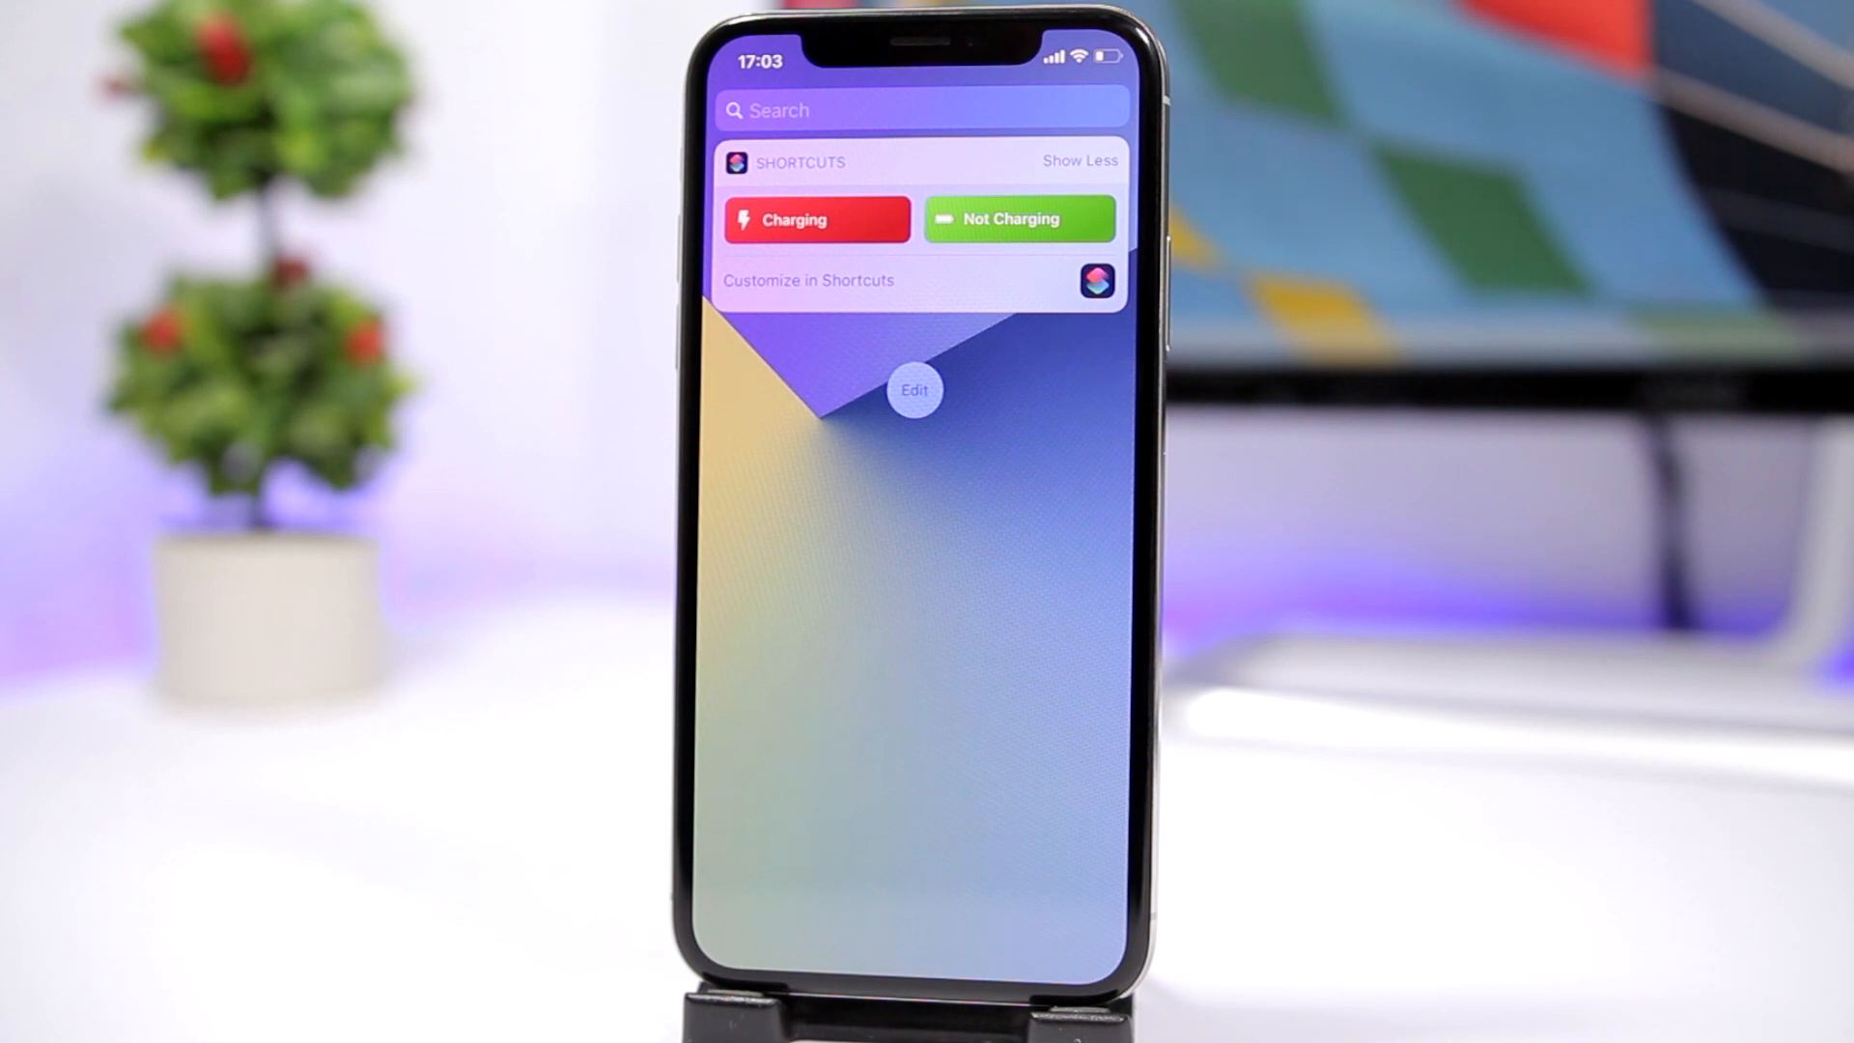